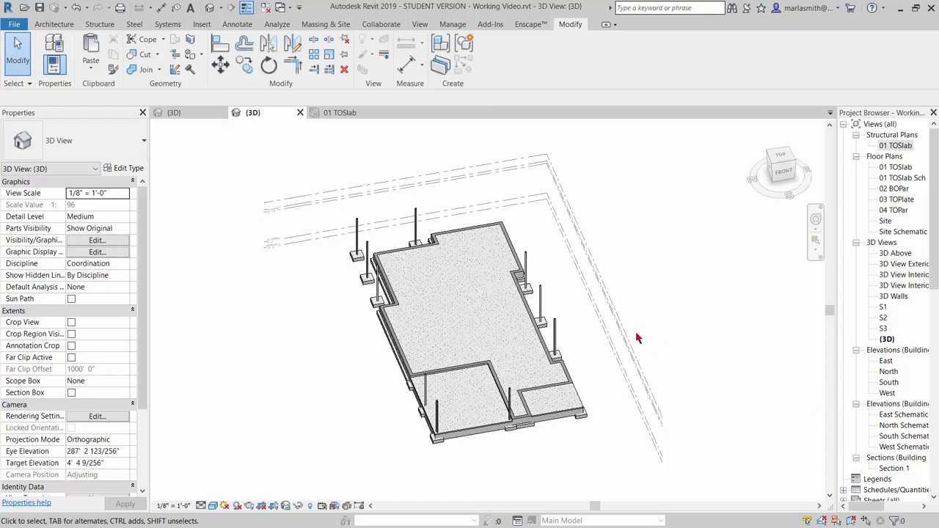
pyautogui.moveTo(530, 282)
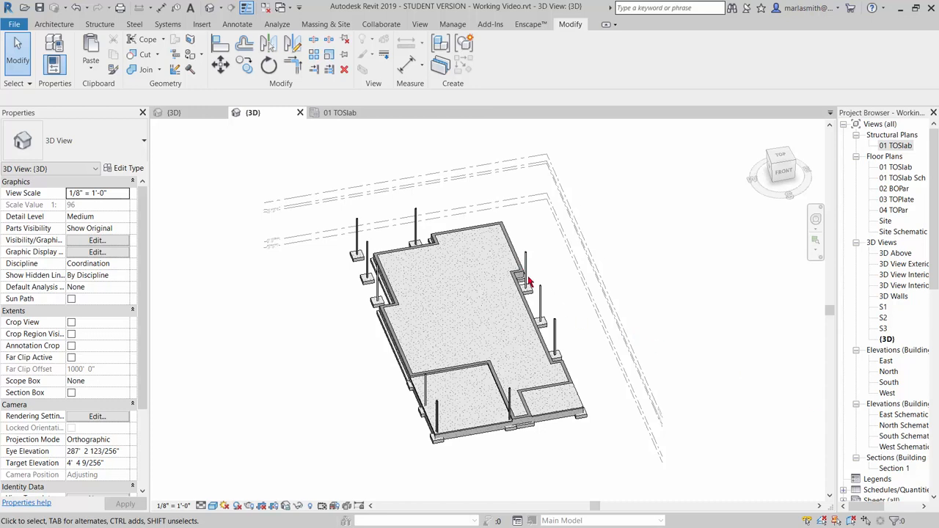
pyautogui.moveTo(534, 302)
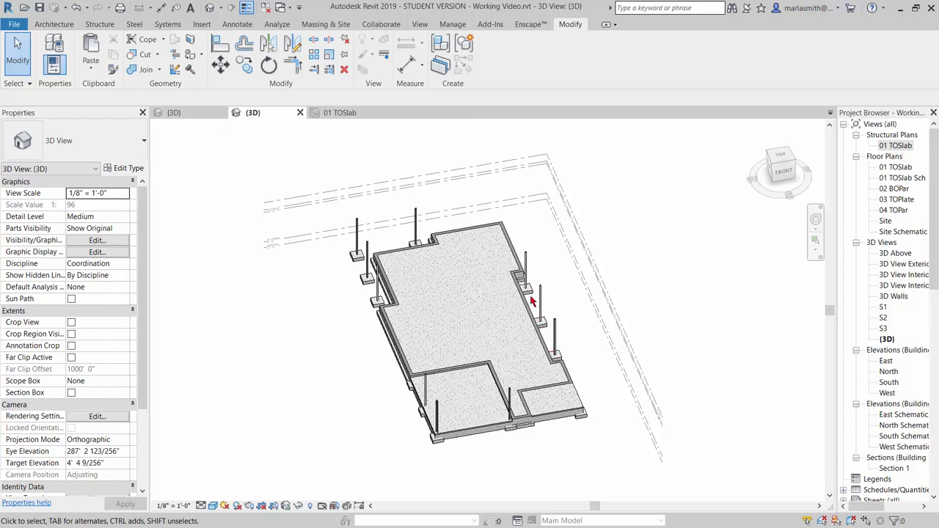
pyautogui.moveTo(529, 263)
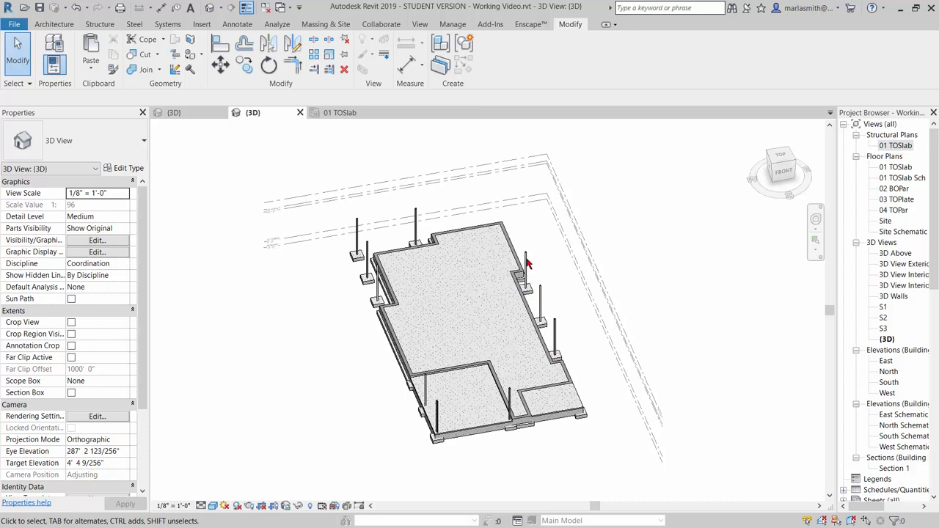
pyautogui.moveTo(528, 261)
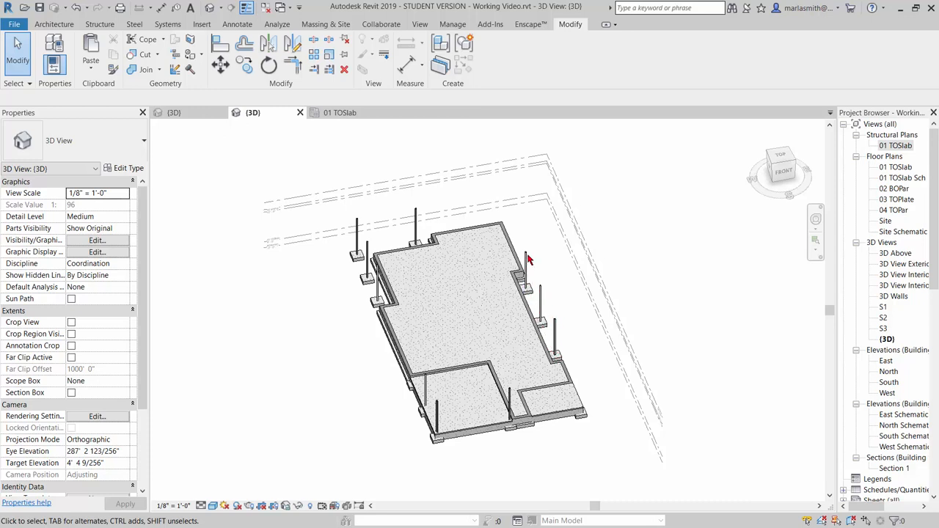
pyautogui.moveTo(417, 399)
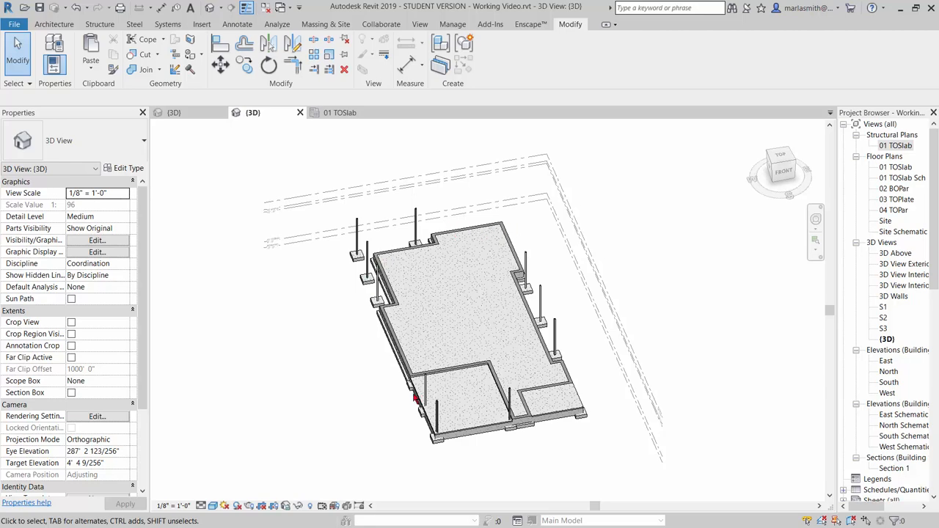
pyautogui.moveTo(402, 426)
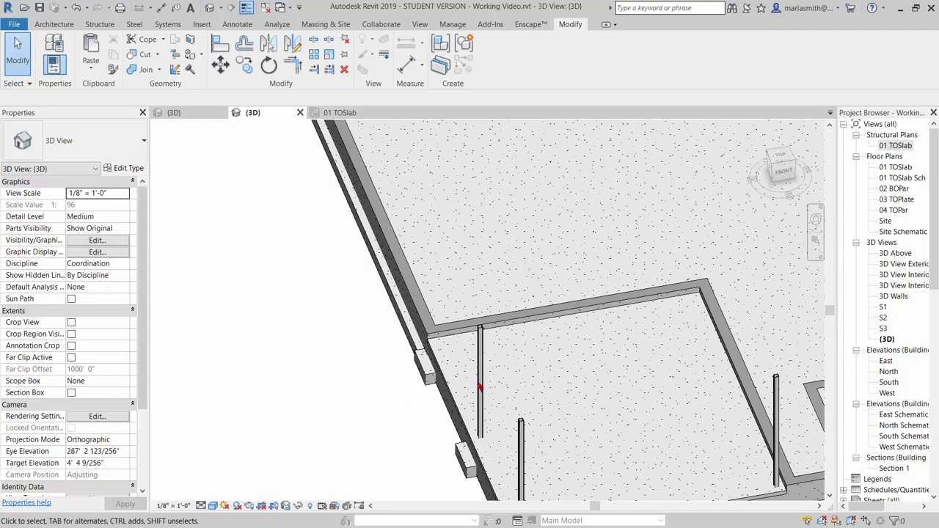
# - Bring the slab-edge columns into view and start the Beam tool in the 01 TOSlab plan
pyautogui.moveTo(514, 293); pyautogui.dragTo(426, 366)
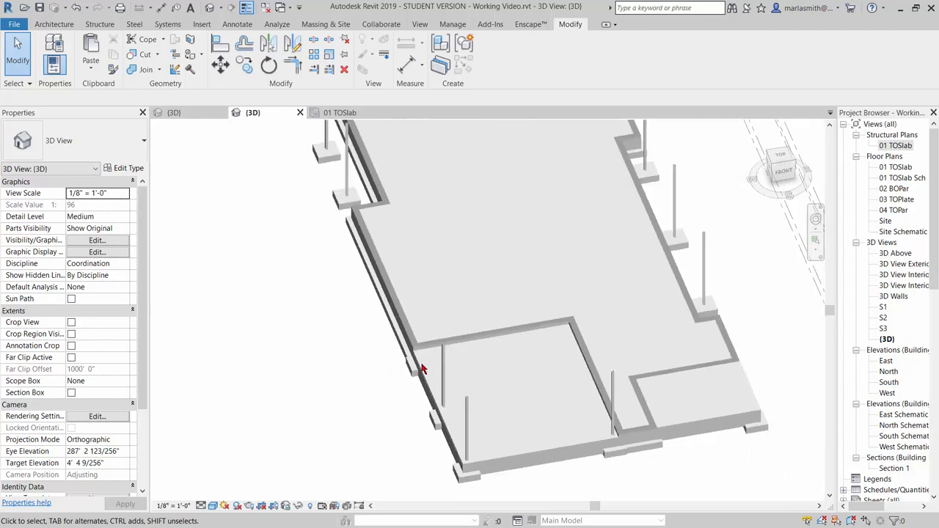
pyautogui.click(340, 111)
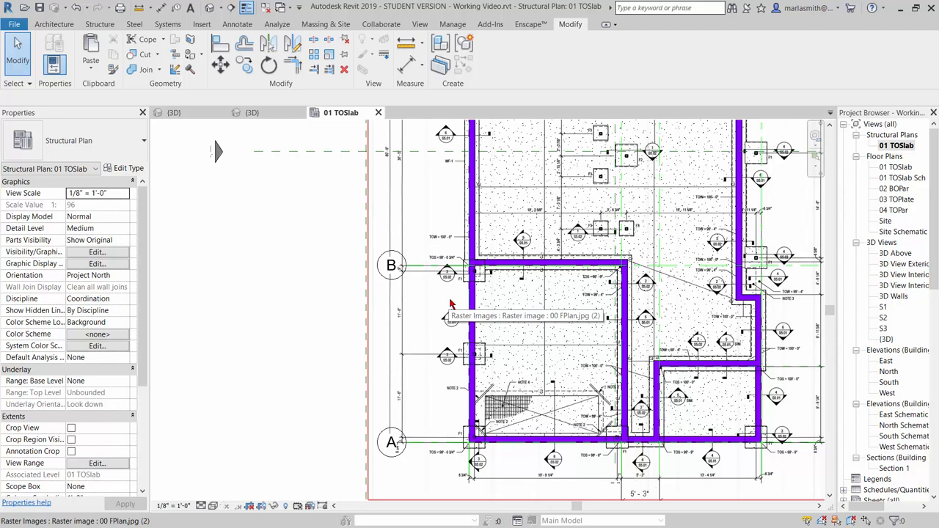
pyautogui.moveTo(419, 179)
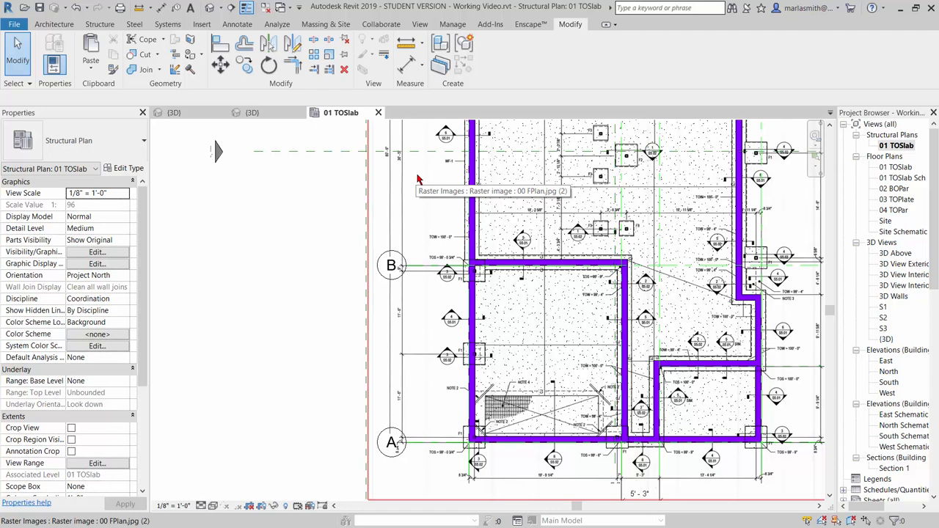
pyautogui.moveTo(420, 179)
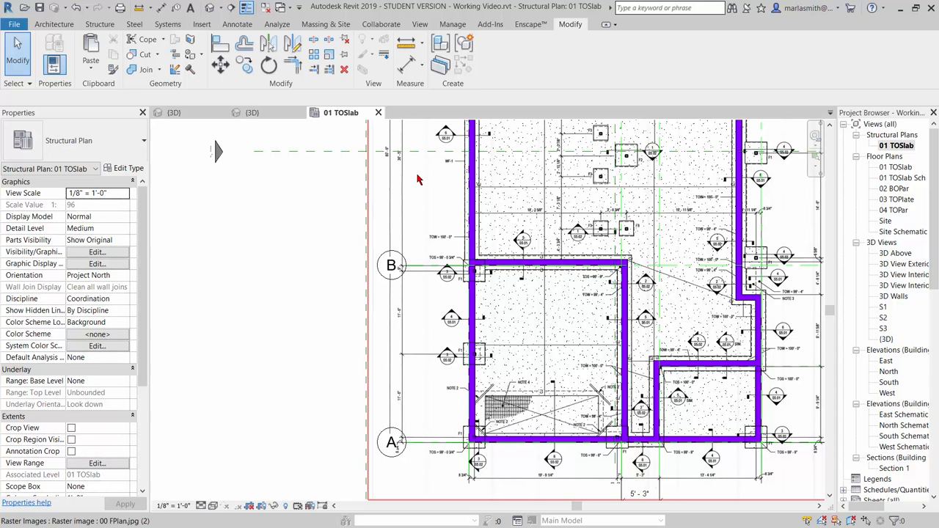
pyautogui.click(261, 112)
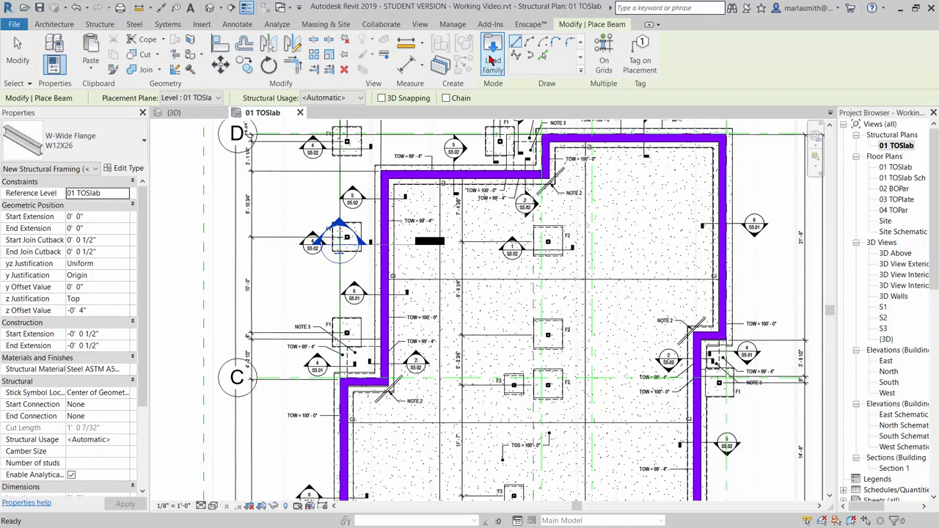
# - Load the HSS-Hollow Structural Section family from US Imperial > Structural Framing > Steel
pyautogui.click(493, 52)
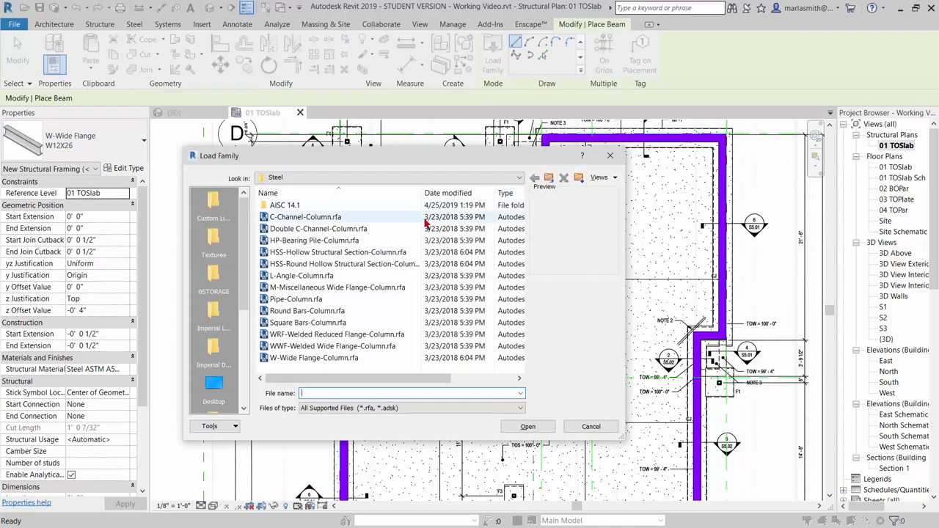
pyautogui.click(549, 177)
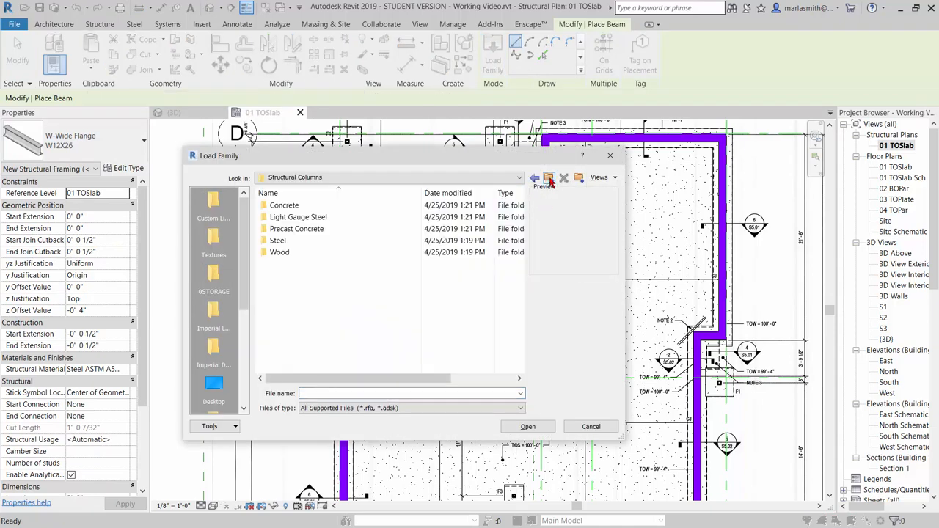
pyautogui.click(535, 176)
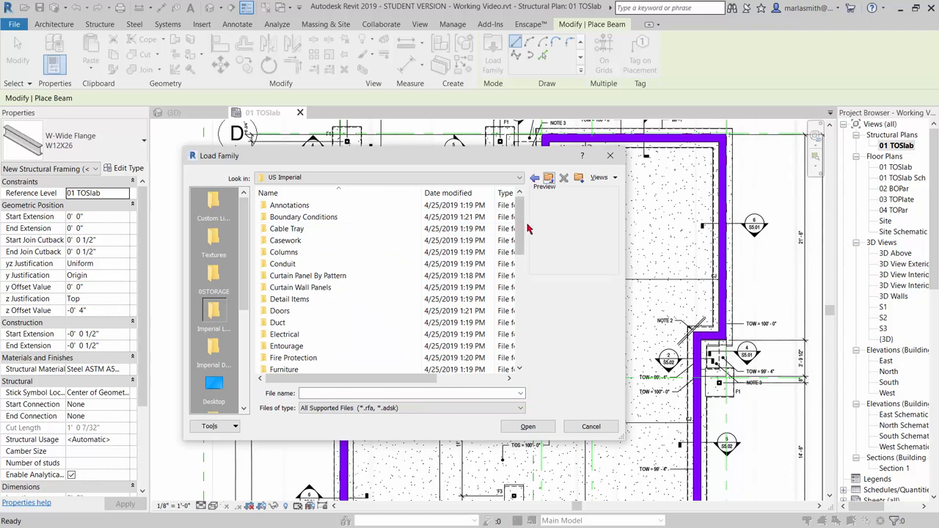
pyautogui.scroll(-3)
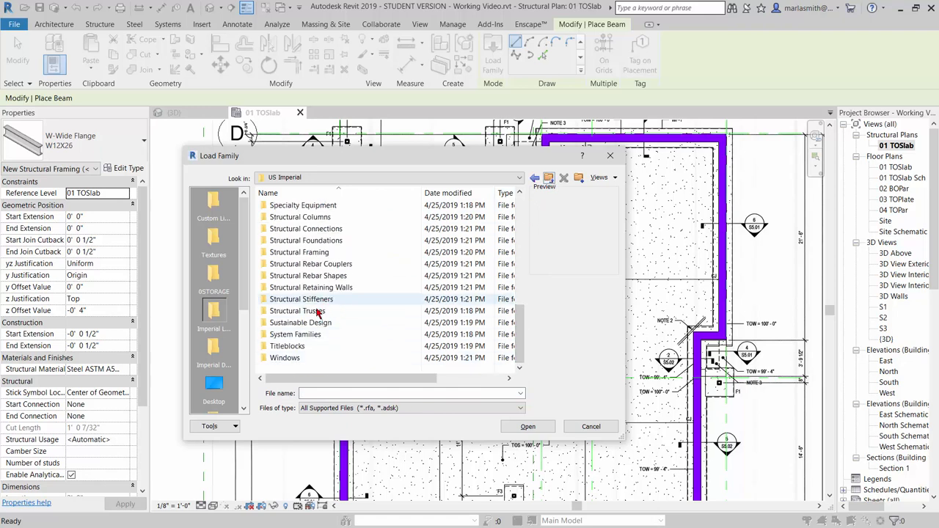
pyautogui.click(300, 253)
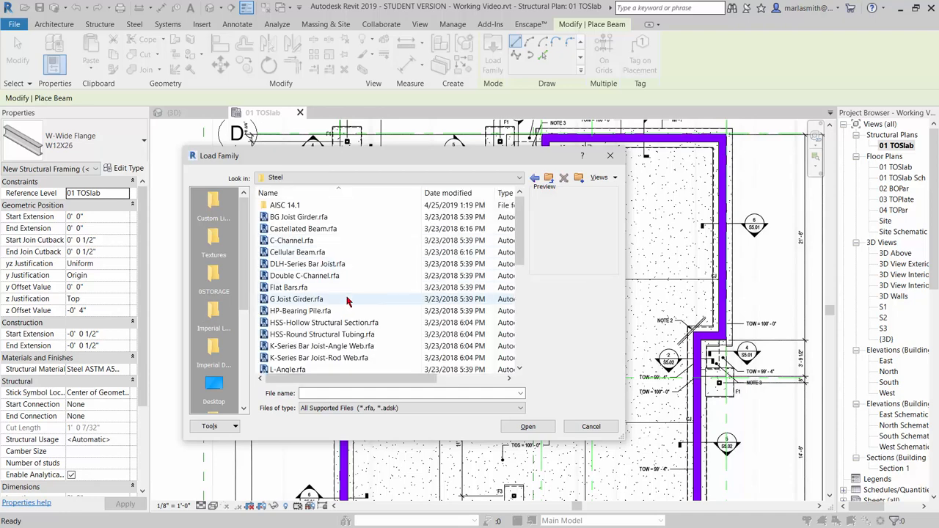
pyautogui.click(323, 323)
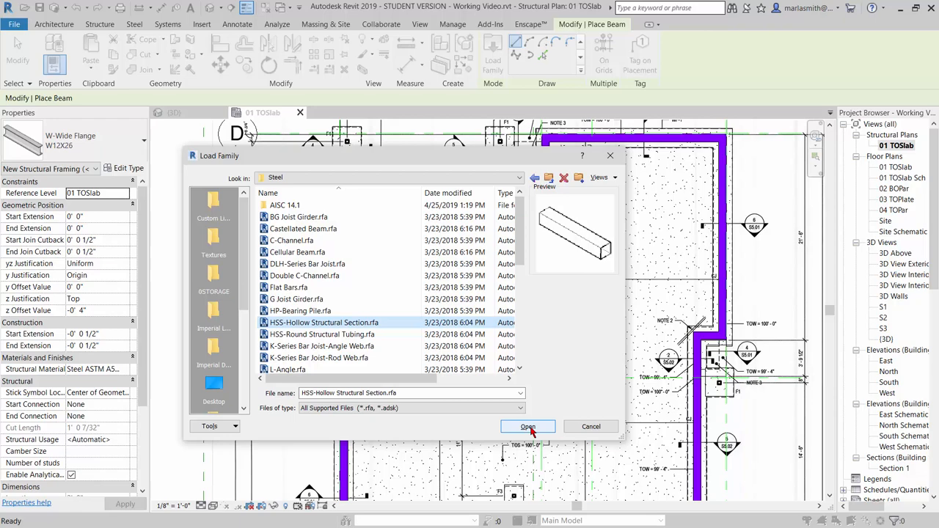
pyautogui.click(528, 426)
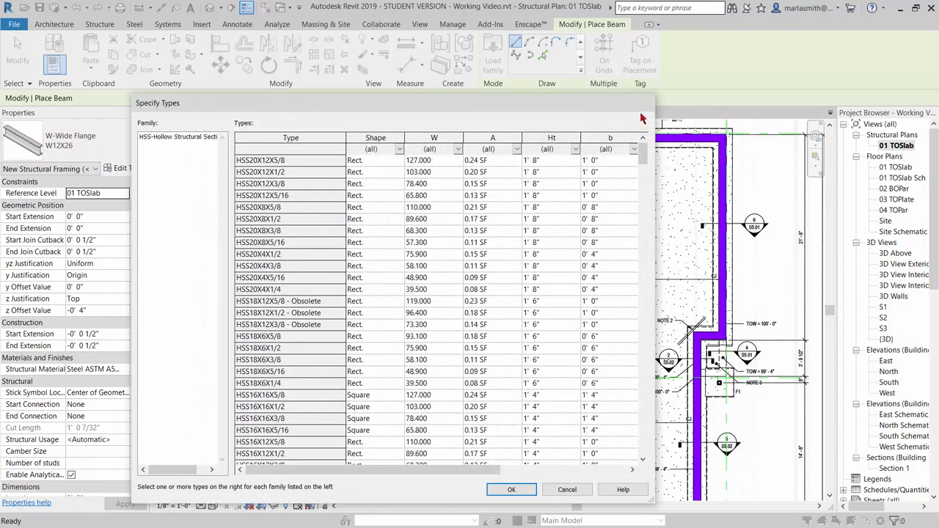
# - Choose the HSS4X4 square section size as the active beam type
pyautogui.scroll(-3)
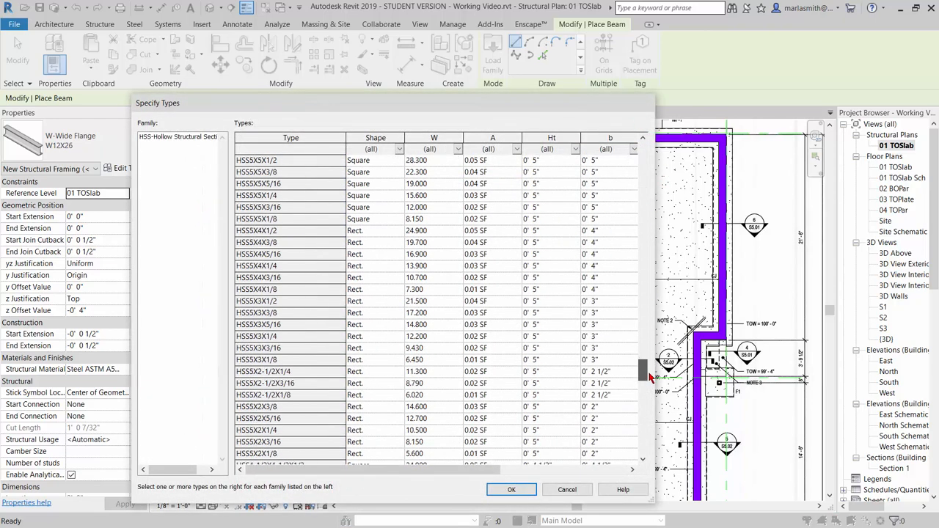
pyautogui.scroll(-3)
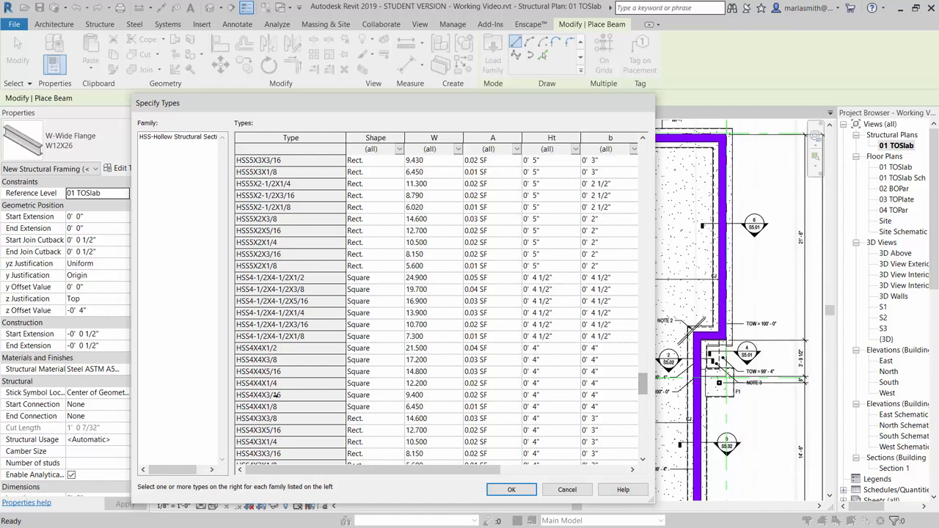
pyautogui.click(510, 490)
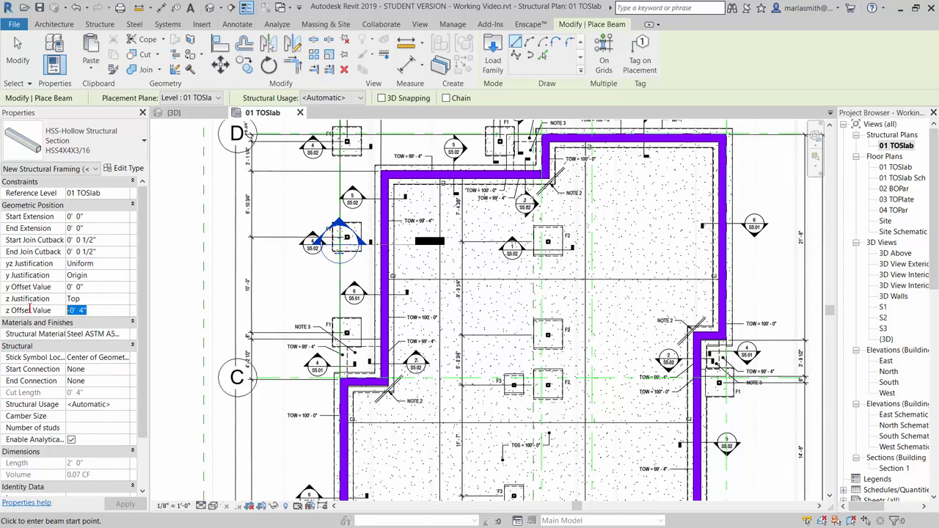
pyautogui.moveTo(29, 310)
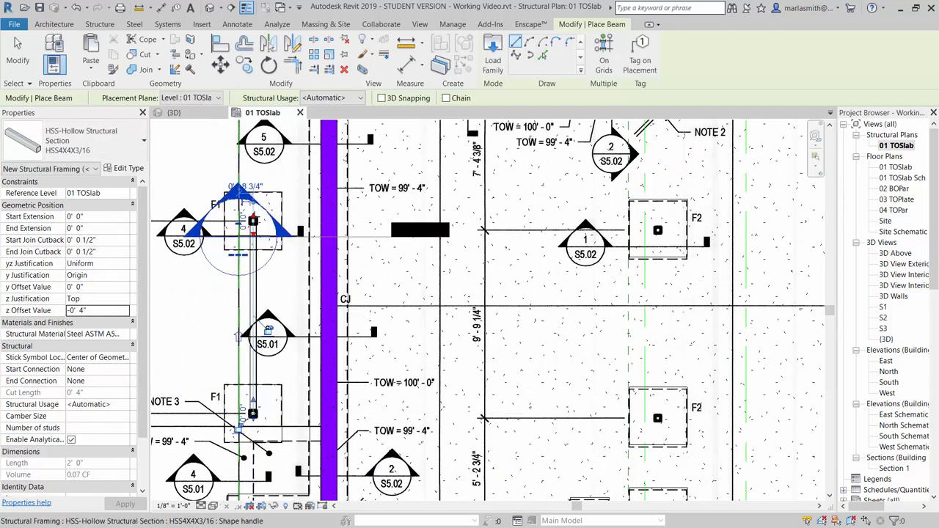
pyautogui.moveTo(252, 221)
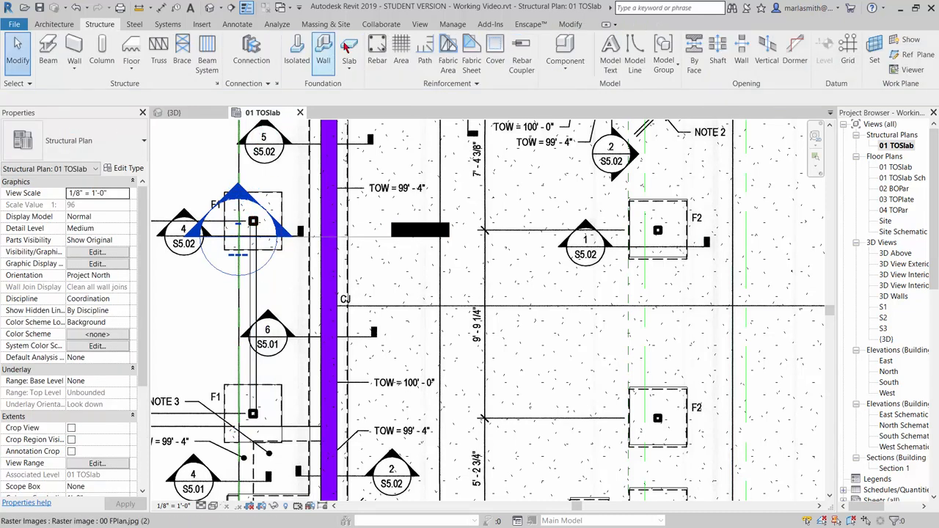
pyautogui.moveTo(158, 51)
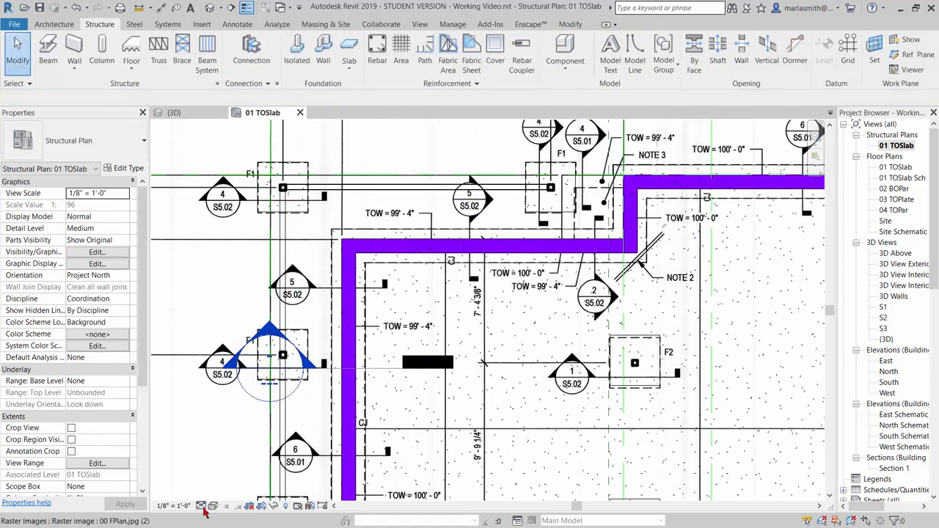
# - Show the TOSlab plan at coarse detail, then switch to the {3D} view of the columns
pyautogui.click(203, 505)
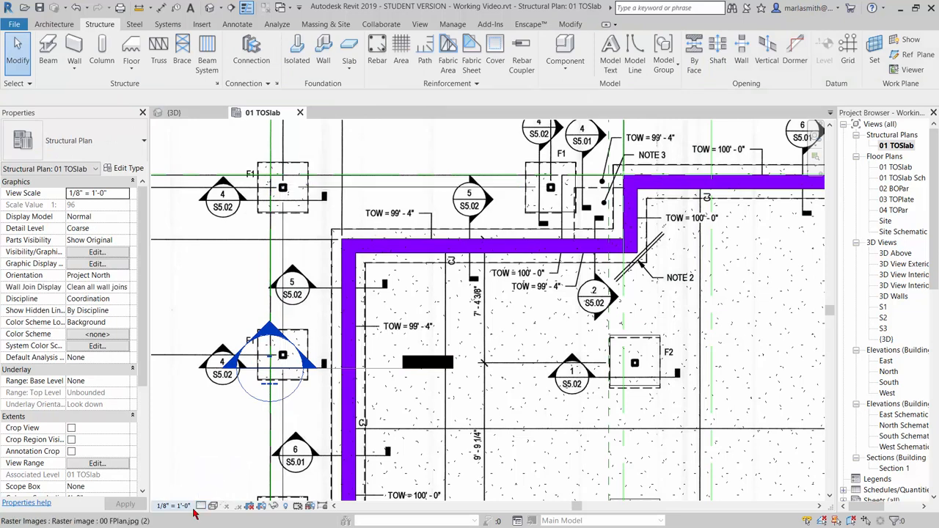
pyautogui.click(201, 505)
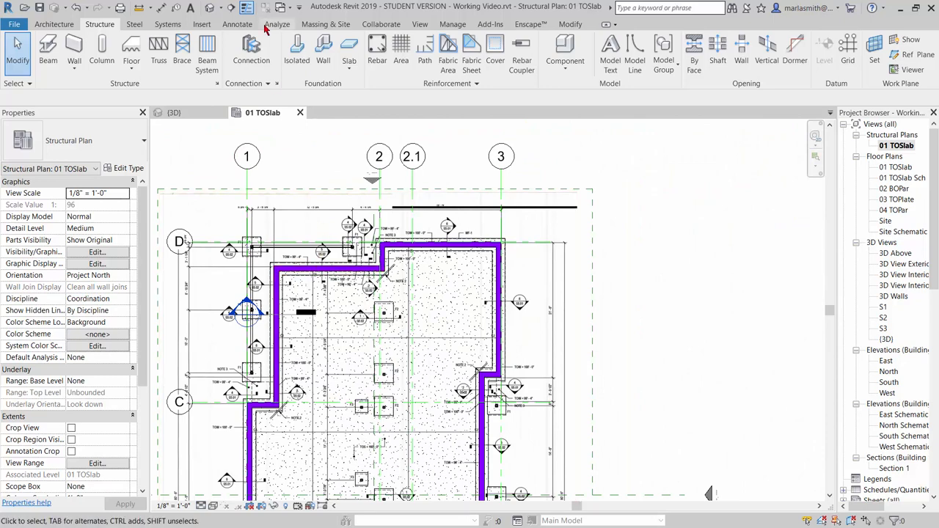
pyautogui.click(208, 6)
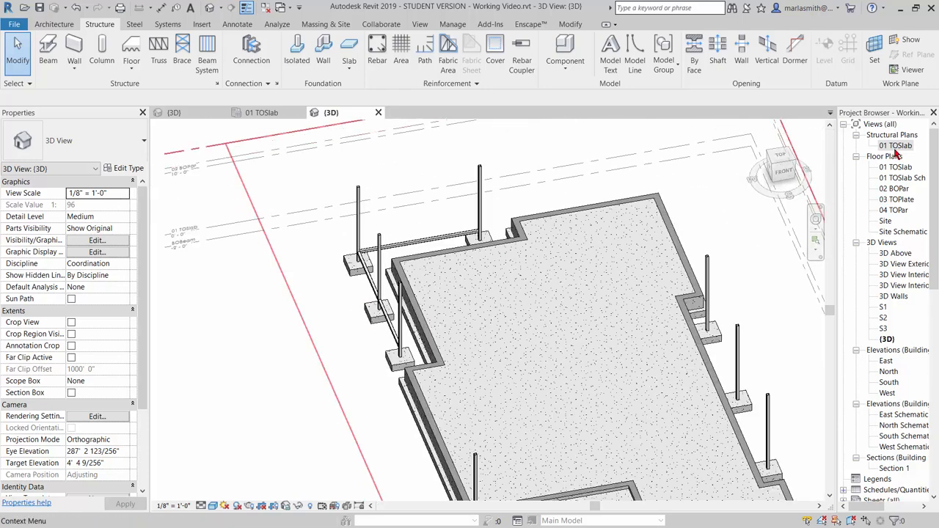
# - Place another HSS4X4X1/16 beam between neighbouring columns in 01 TOSlab and return to 3D
pyautogui.doubleClick(895, 145)
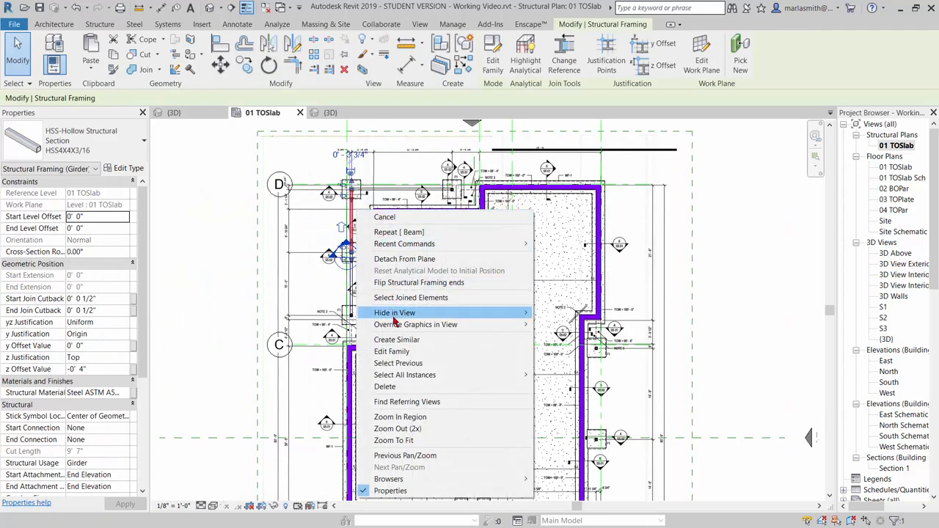
pyautogui.click(397, 339)
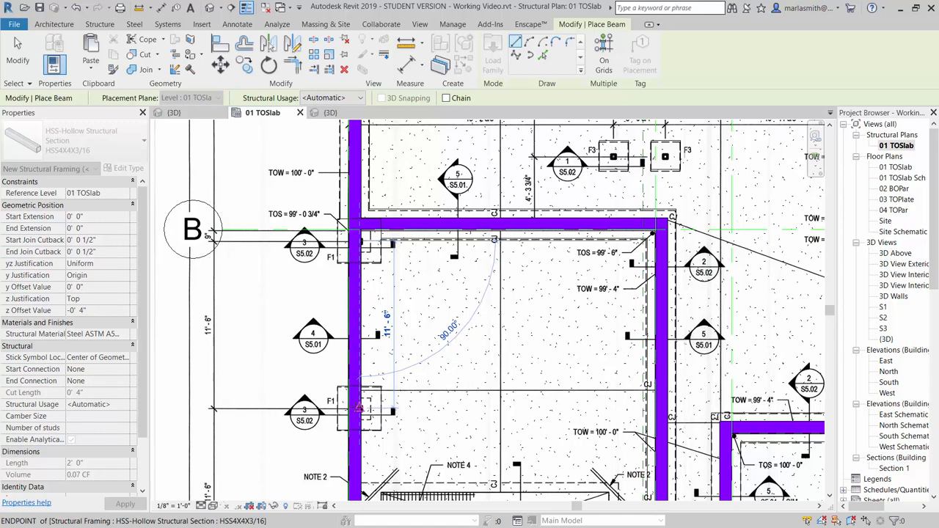
pyautogui.scroll(-3)
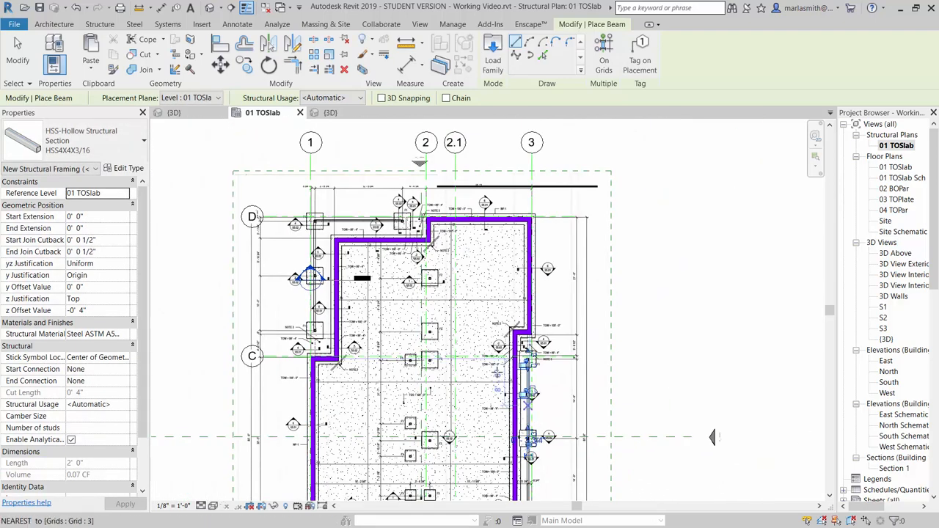
pyautogui.click(330, 111)
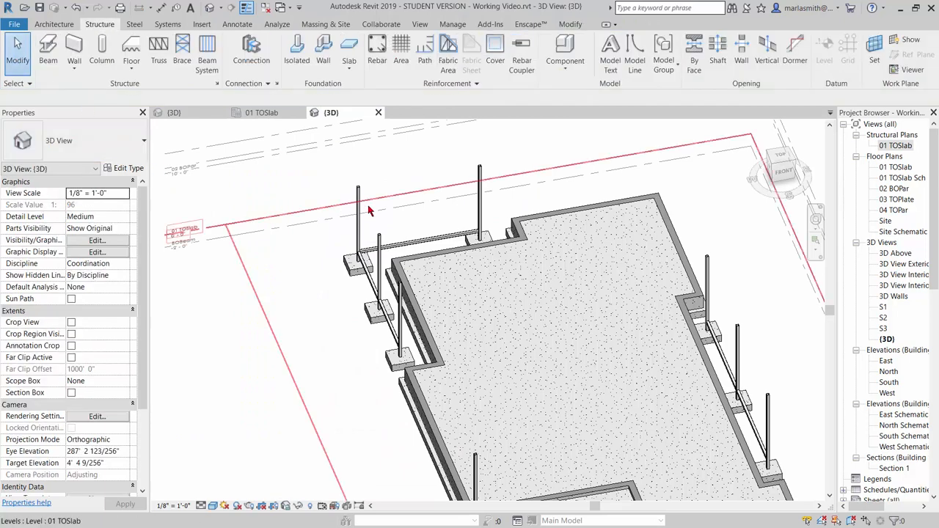
# - Select all instances of the HSS4X4X1/16 beam in the entire project from the 3D view
pyautogui.rightClick(360, 252)
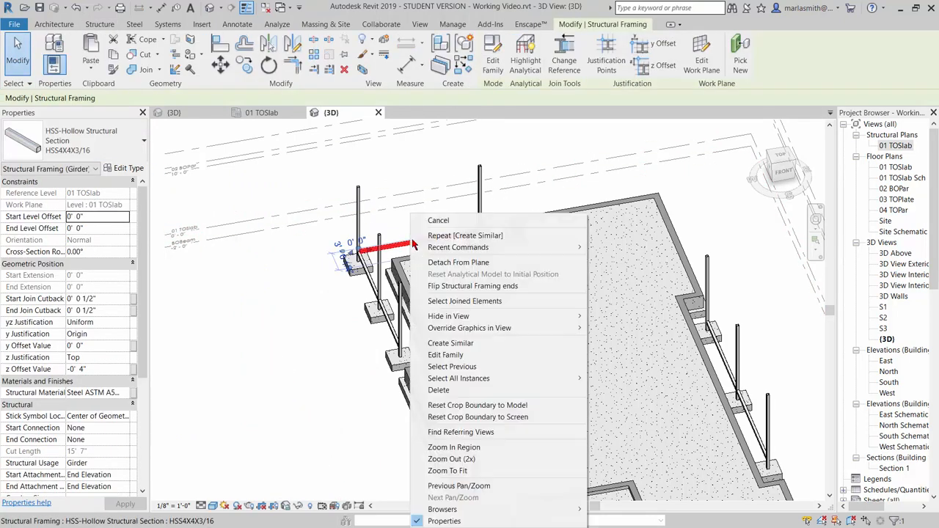
pyautogui.moveTo(452, 367)
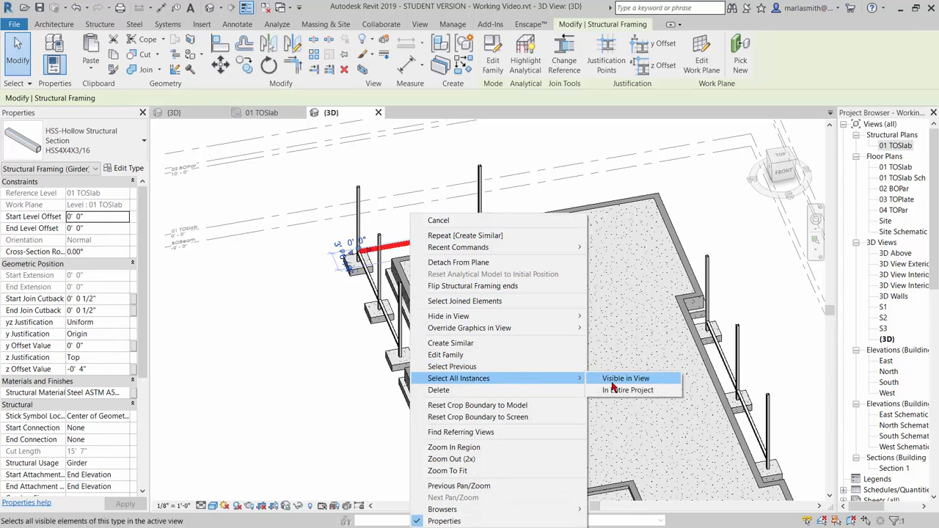
pyautogui.click(626, 378)
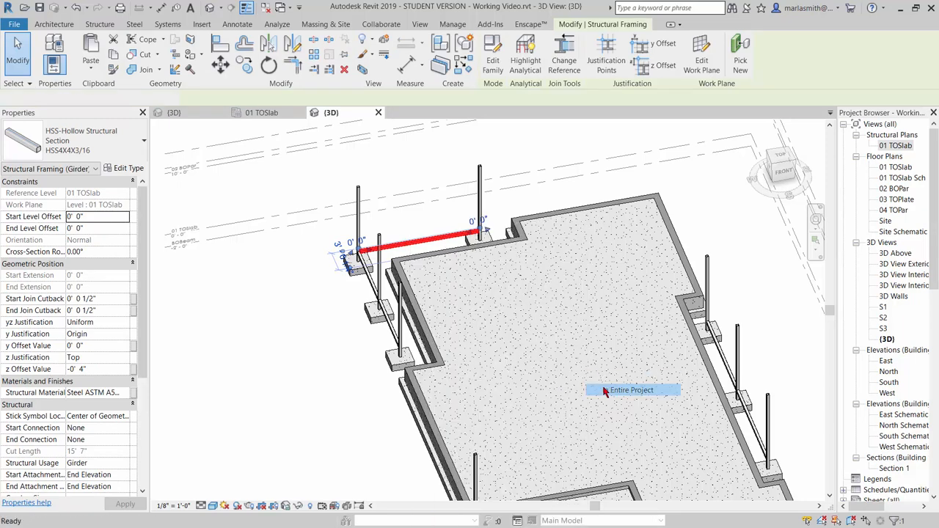
pyautogui.click(631, 390)
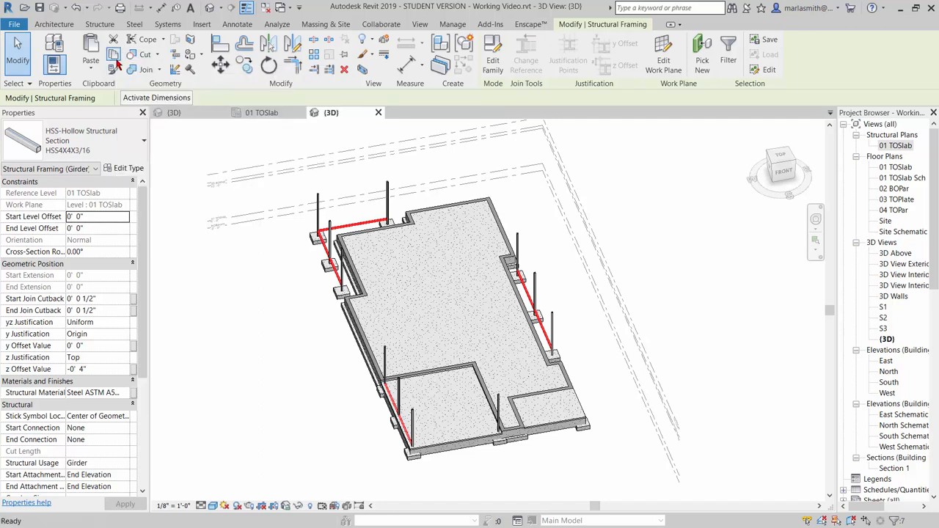
# - Paste the beams aligned to the selected 02 BOPar level
pyautogui.click(92, 46)
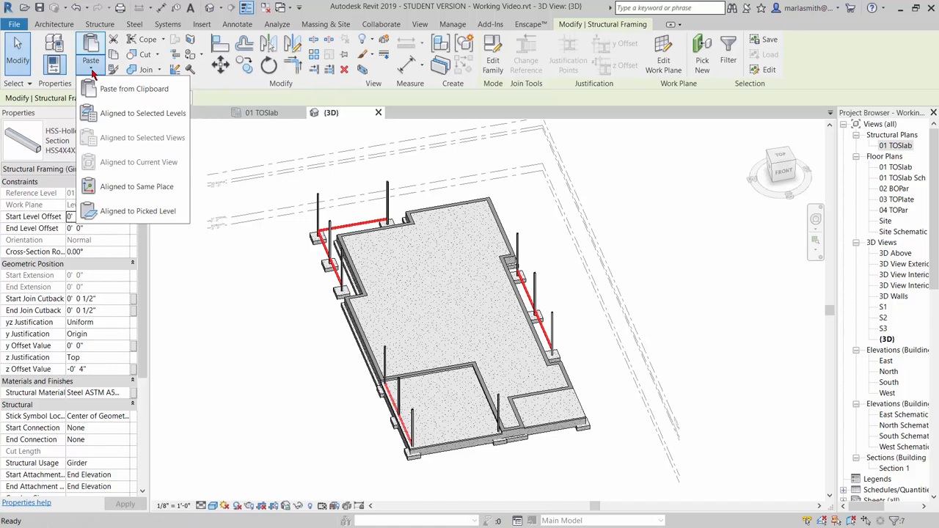
pyautogui.click(144, 113)
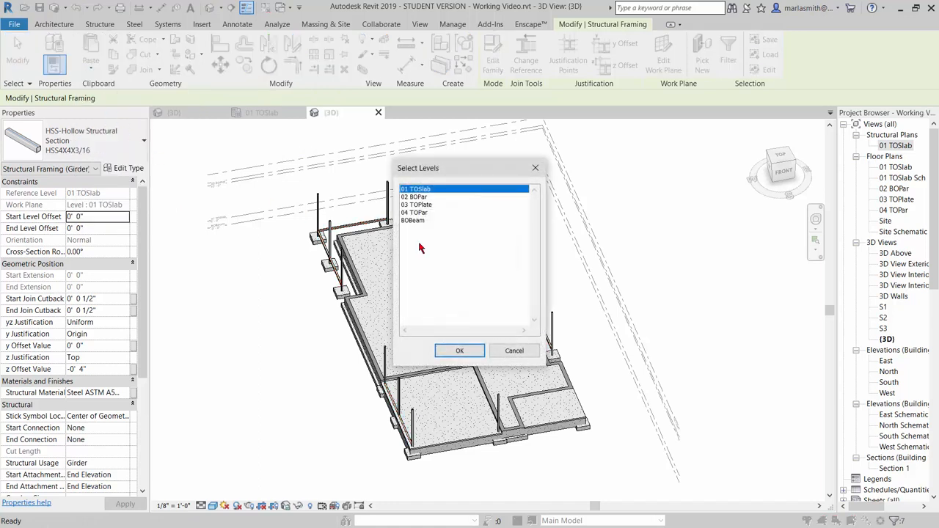
pyautogui.moveTo(428, 238)
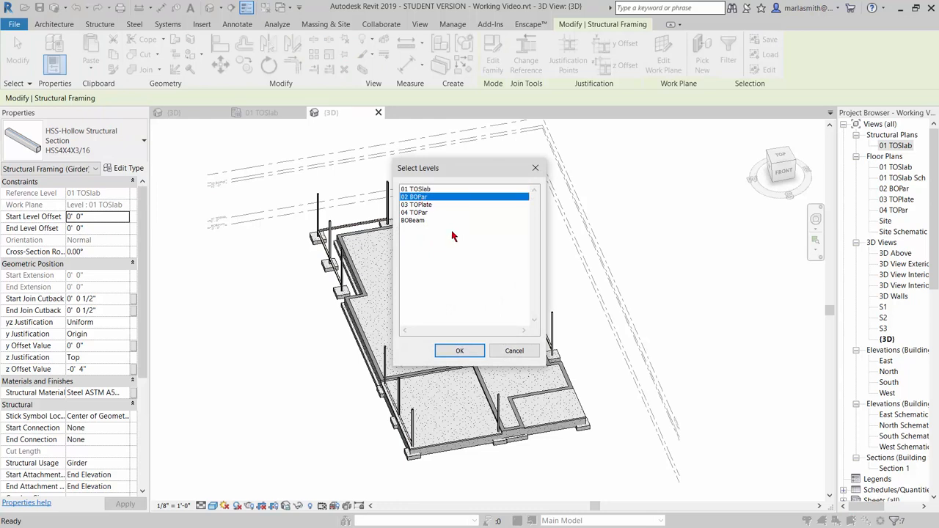
pyautogui.click(460, 350)
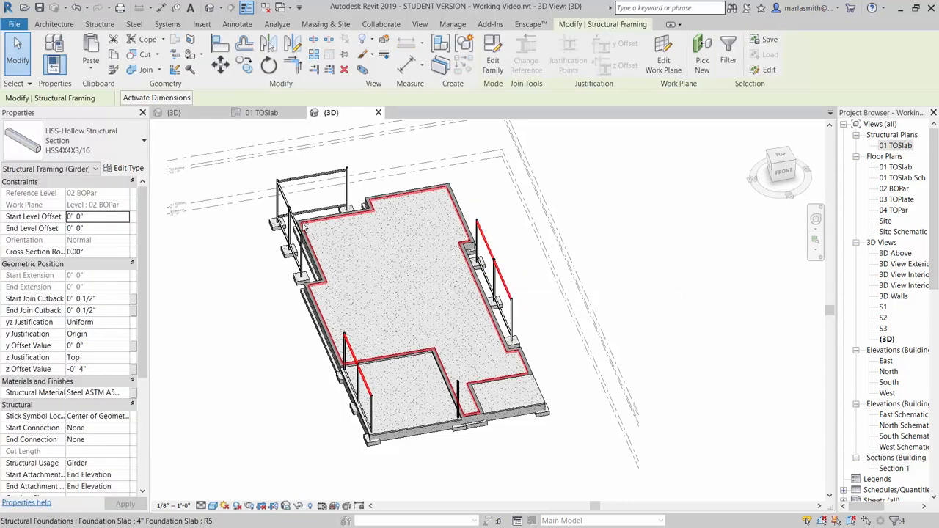
# - Give the pasted 02 BOPar beams a z offset value of -2 and apply it
pyautogui.click(194, 253)
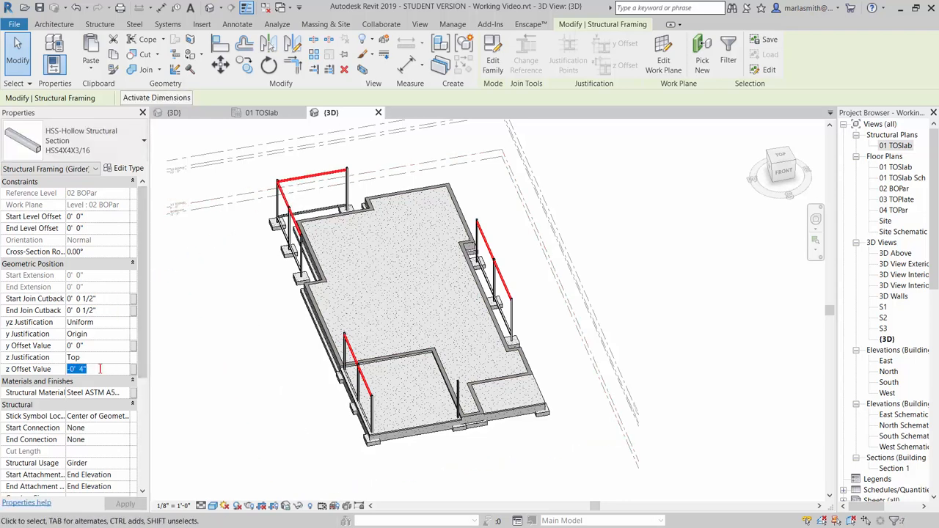
pyautogui.write('-2')
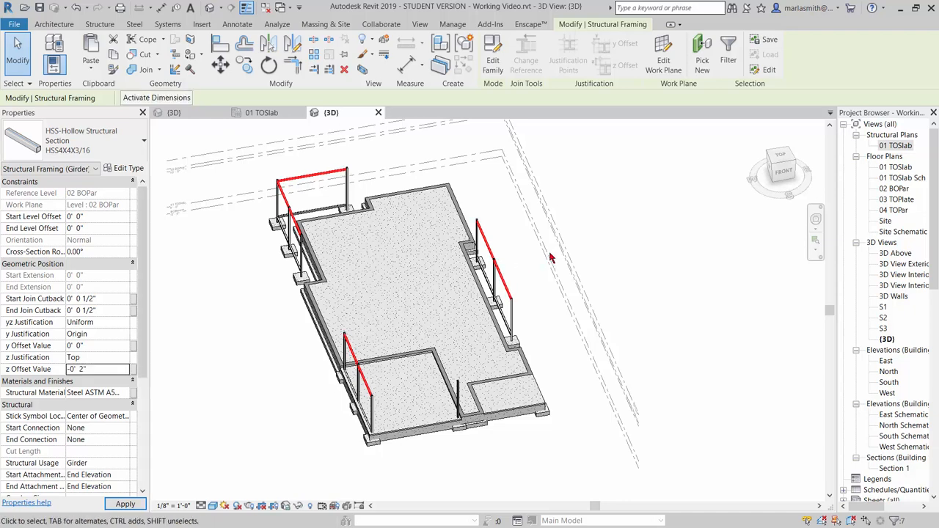
pyautogui.click(628, 242)
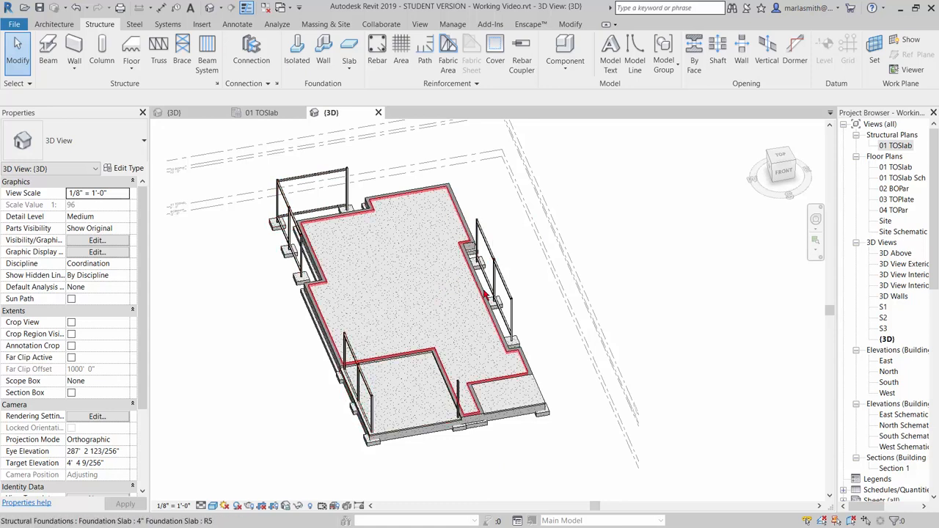
pyautogui.click(273, 328)
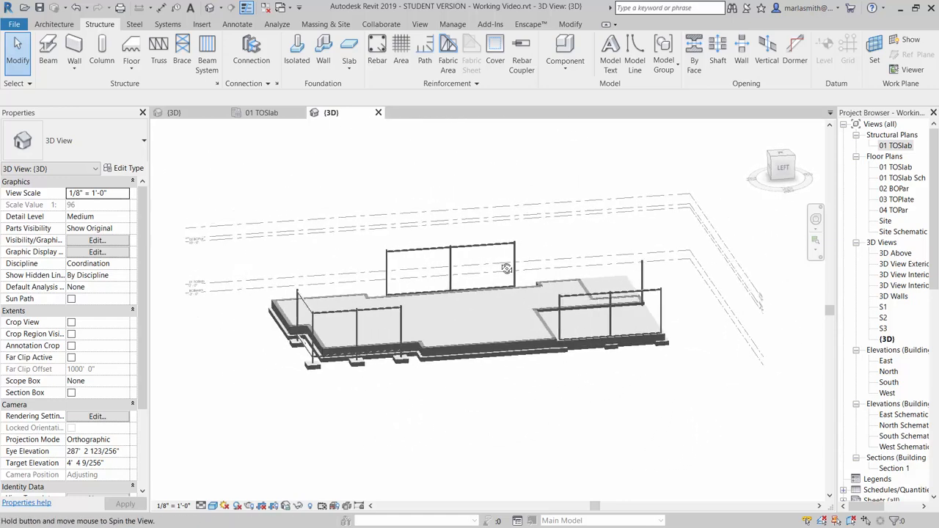
pyautogui.moveTo(507, 267); pyautogui.dragTo(459, 285)
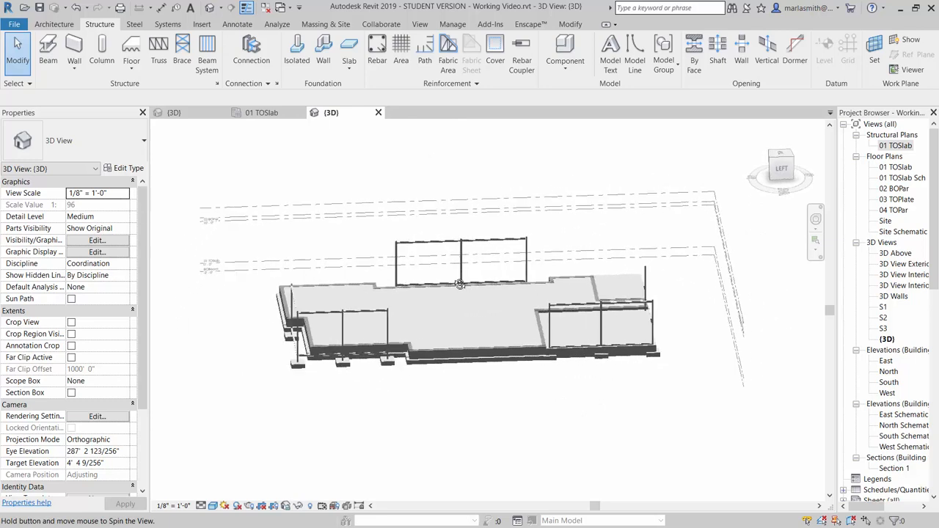
pyautogui.moveTo(458, 285); pyautogui.dragTo(535, 292)
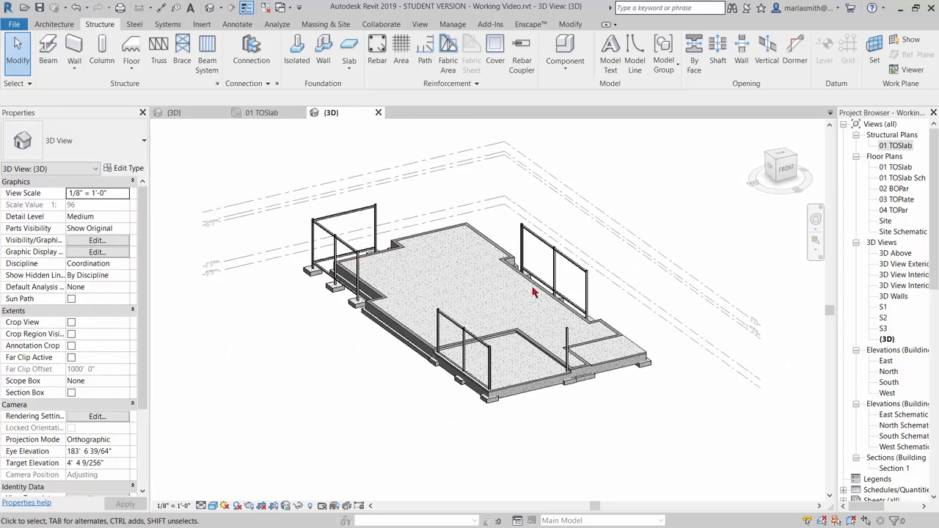